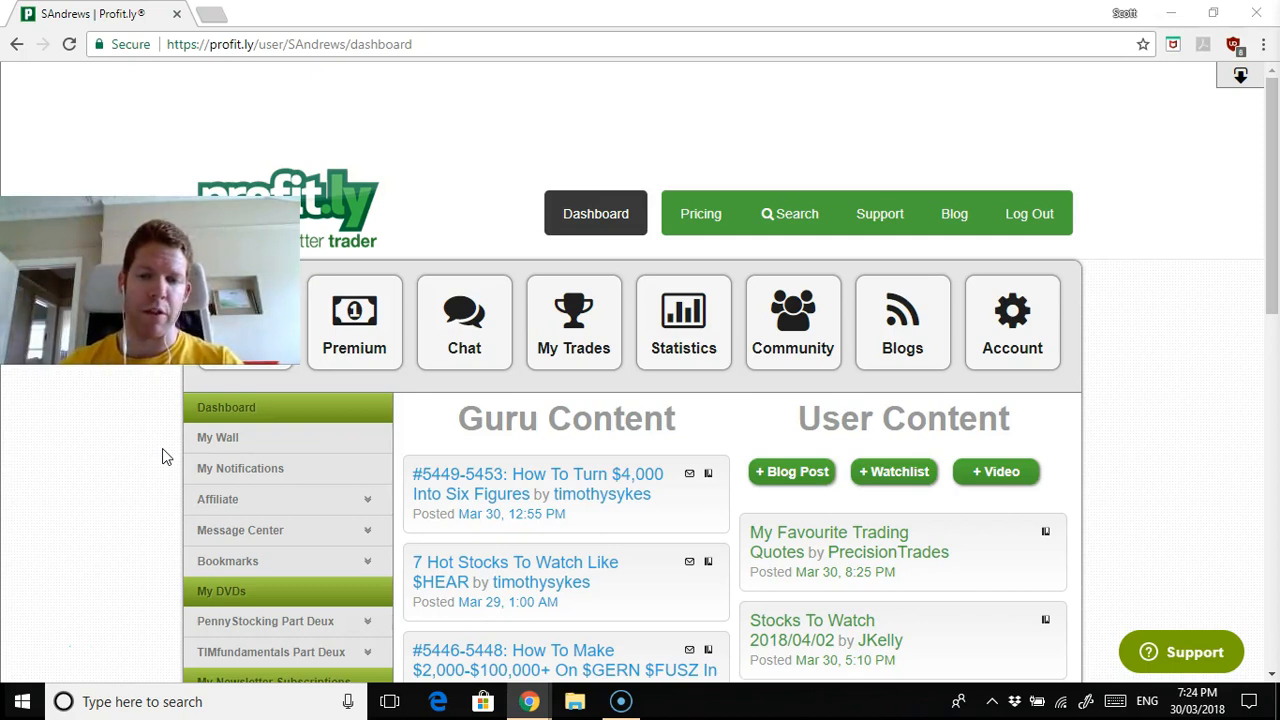
Go to 'My Wall' from the dashboard's left sidebar
{"action": "left_click", "coordinate": [212, 438]}
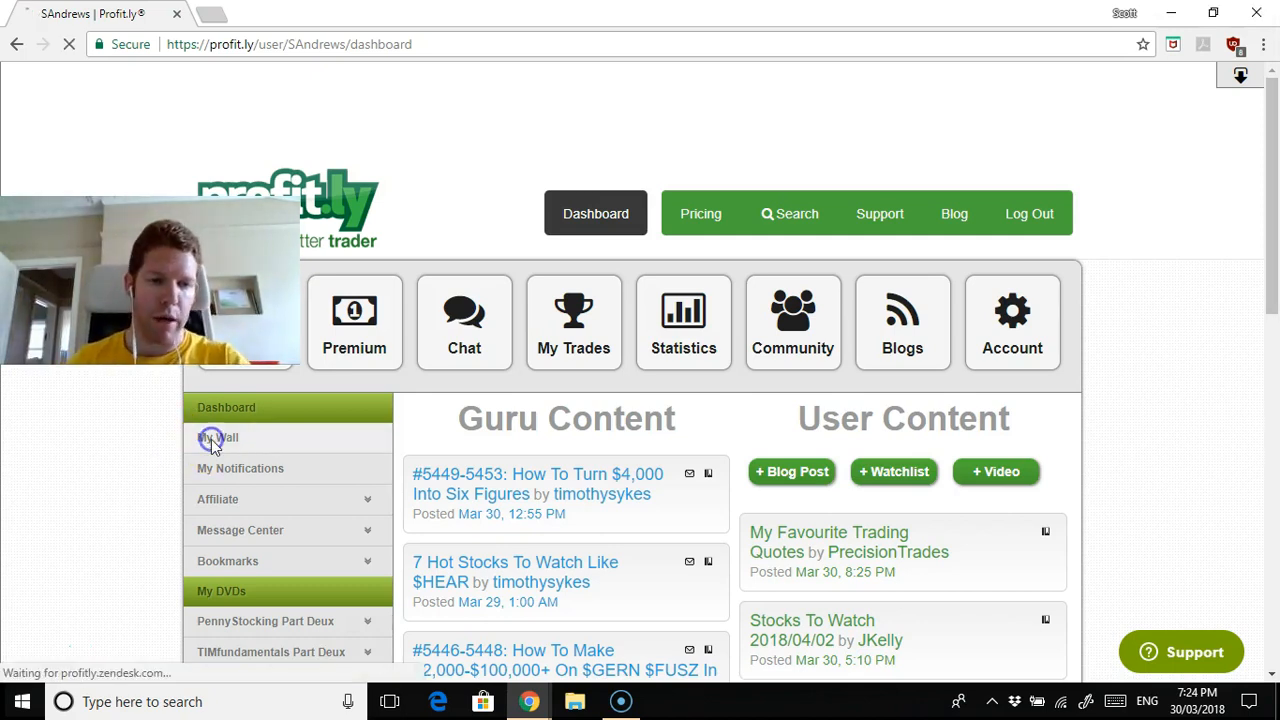
{"action": "left_click", "coordinate": [216, 438]}
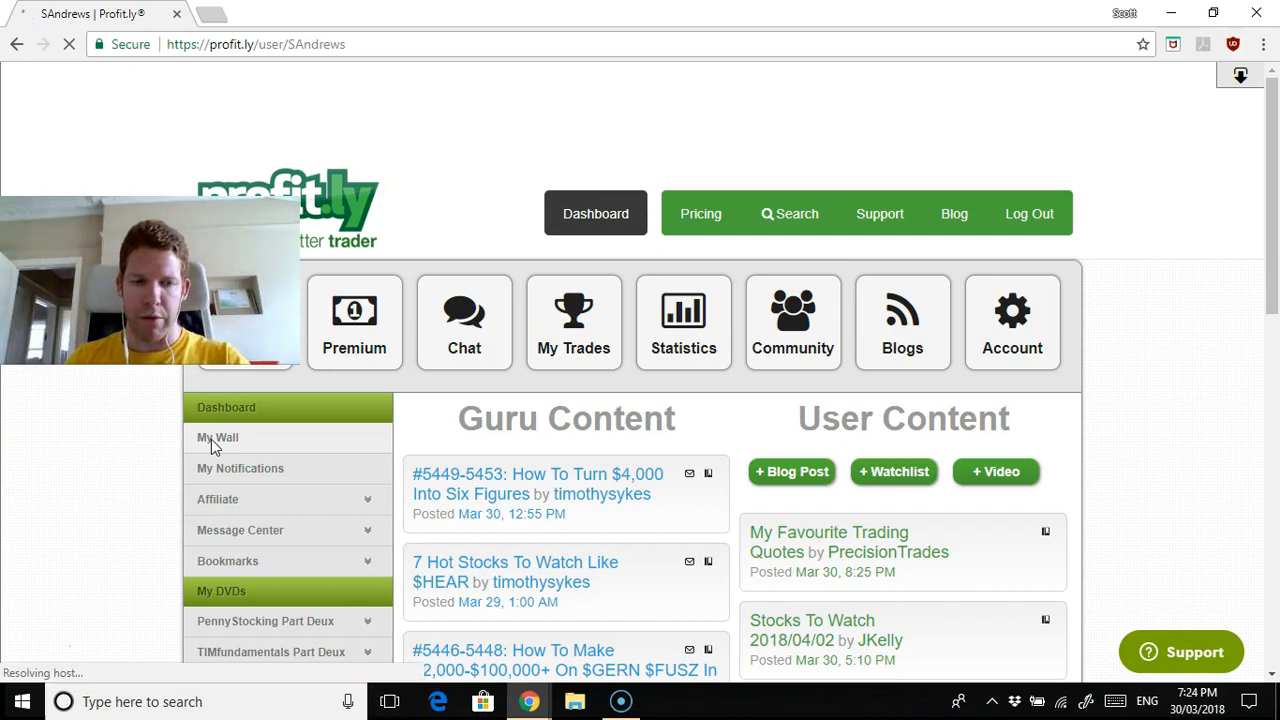
{"action": "left_click", "coordinate": [218, 438]}
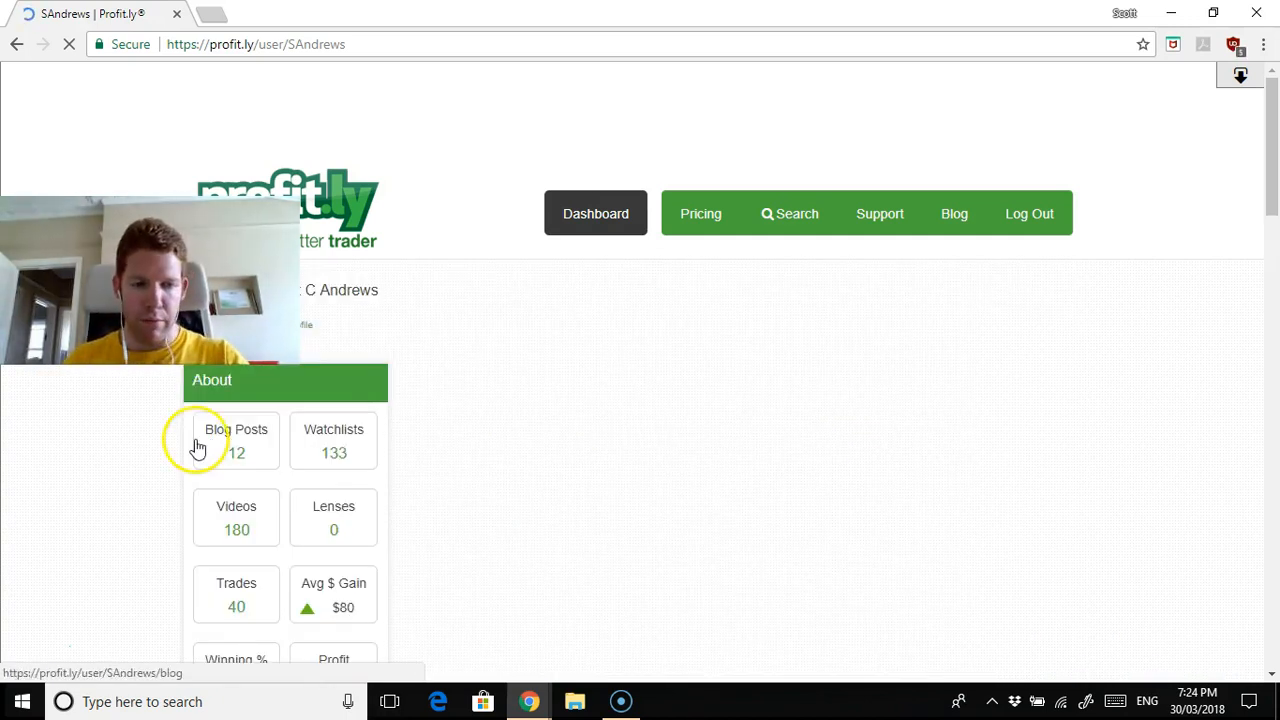
{"action": "left_click", "coordinate": [236, 440]}
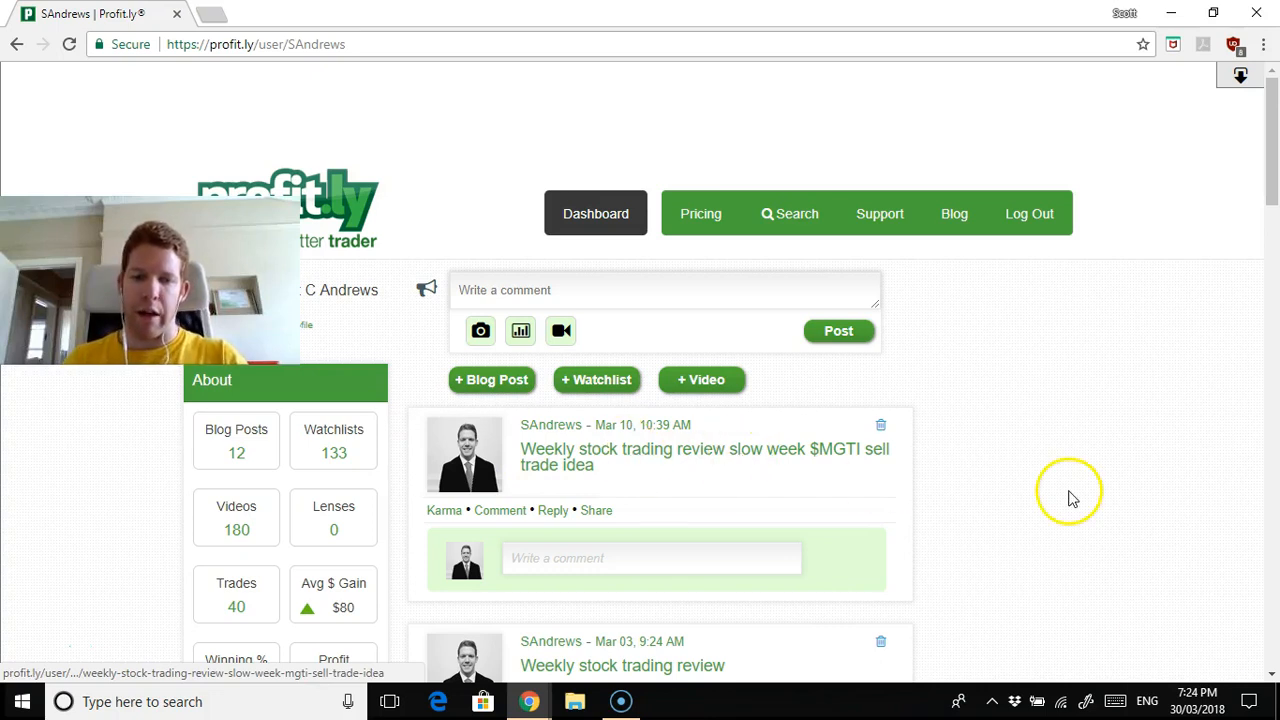
{"action": "scroll", "scroll_direction": "down", "scroll_amount": 3}
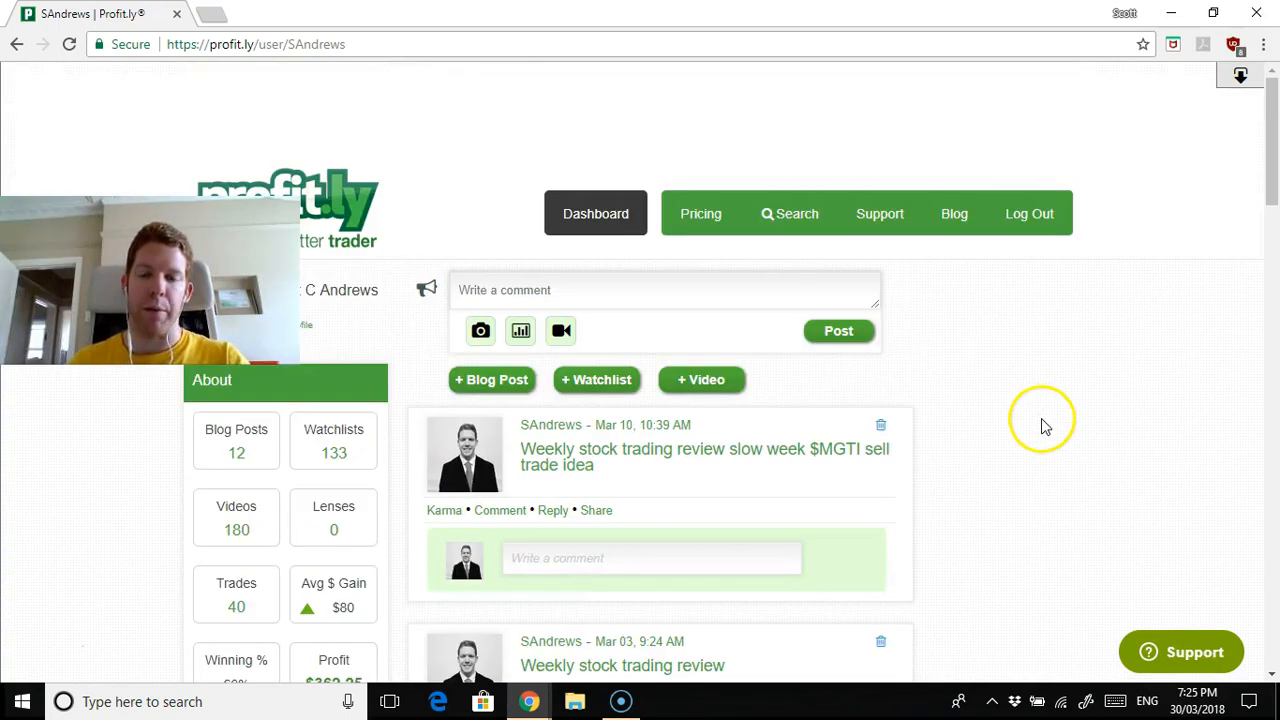
{"action": "mouse_move", "coordinate": [1030, 404]}
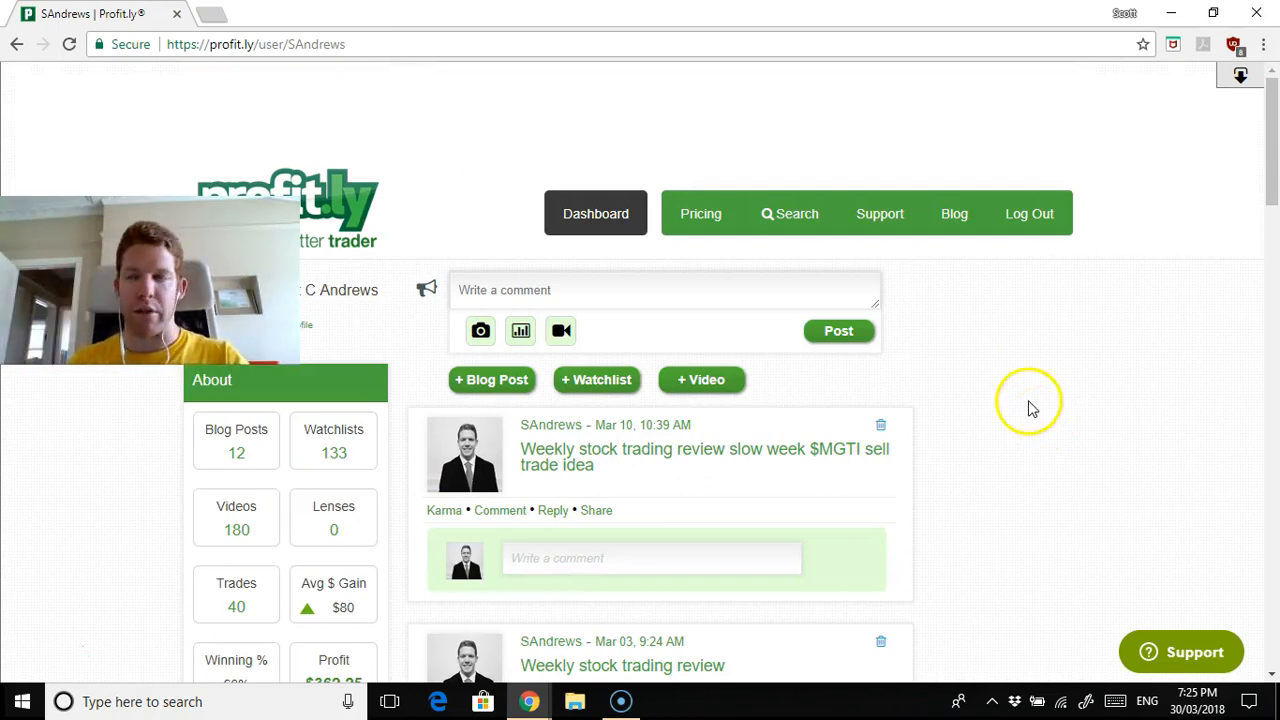
{"action": "mouse_move", "coordinate": [710, 364]}
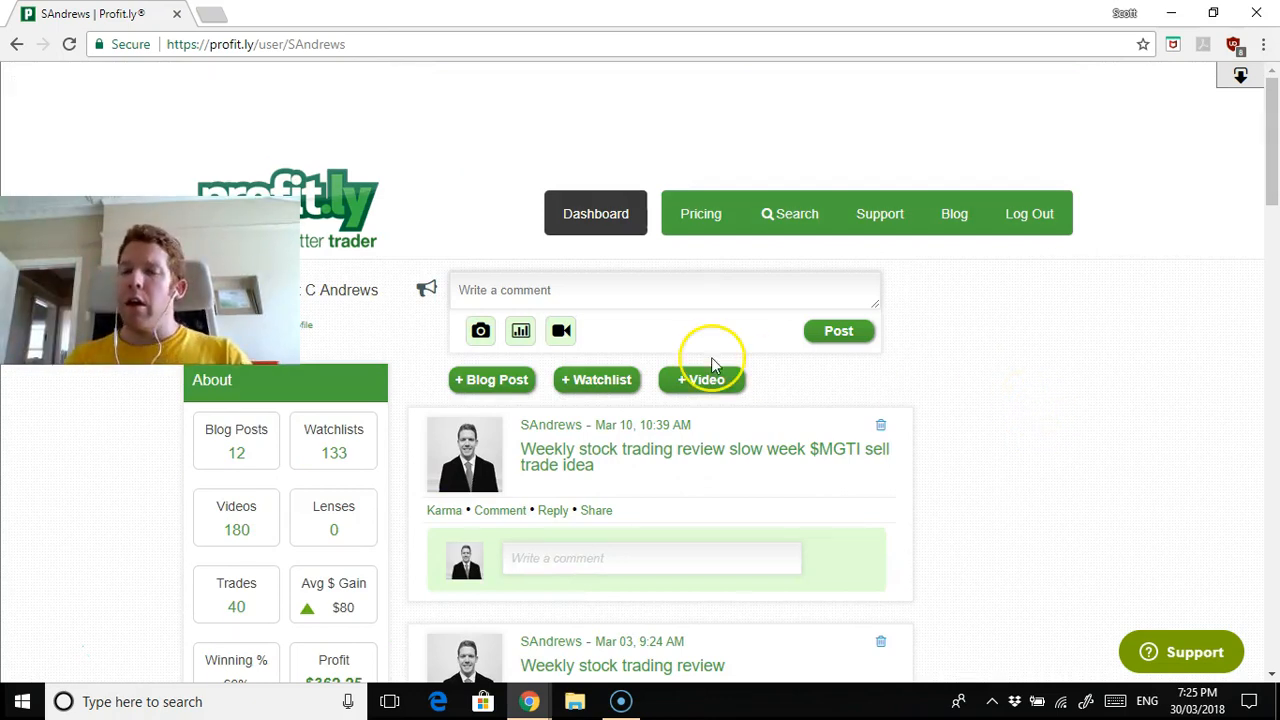
{"action": "mouse_move", "coordinate": [1060, 374]}
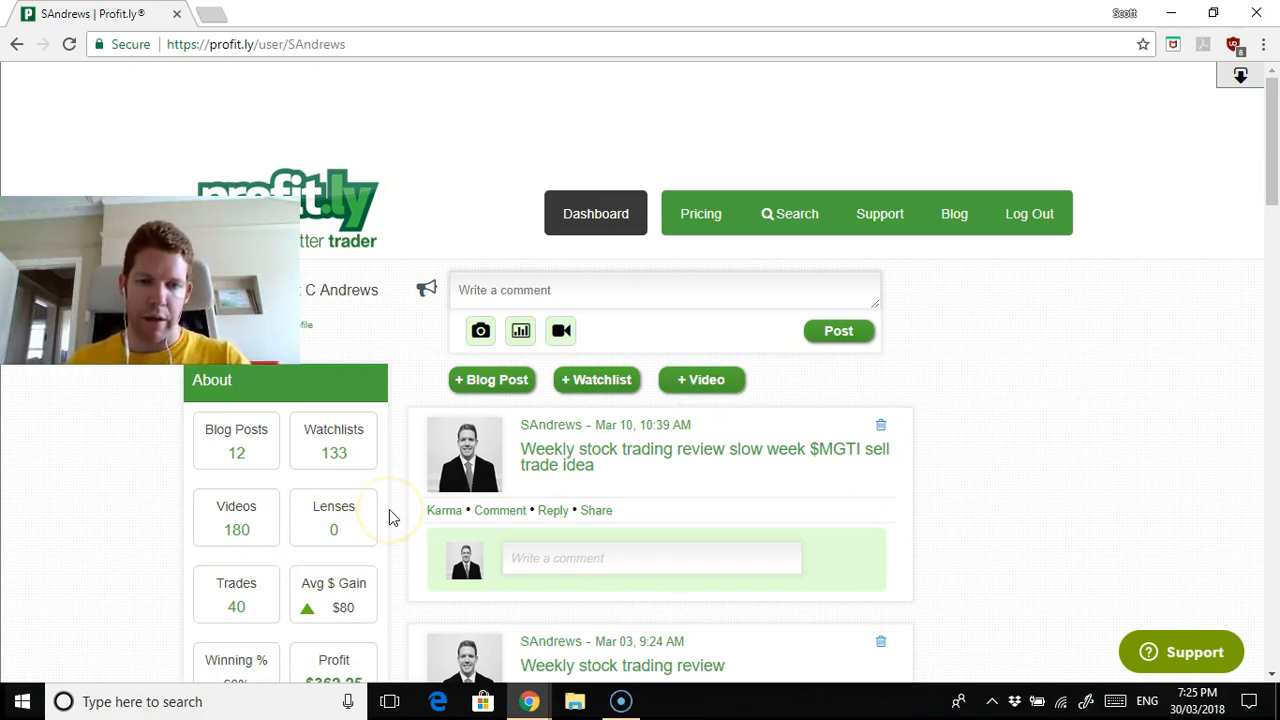
Show the P&L profit chart spanning August 2017 to February 2018
{"action": "scroll", "scroll_direction": "down", "scroll_amount": 3}
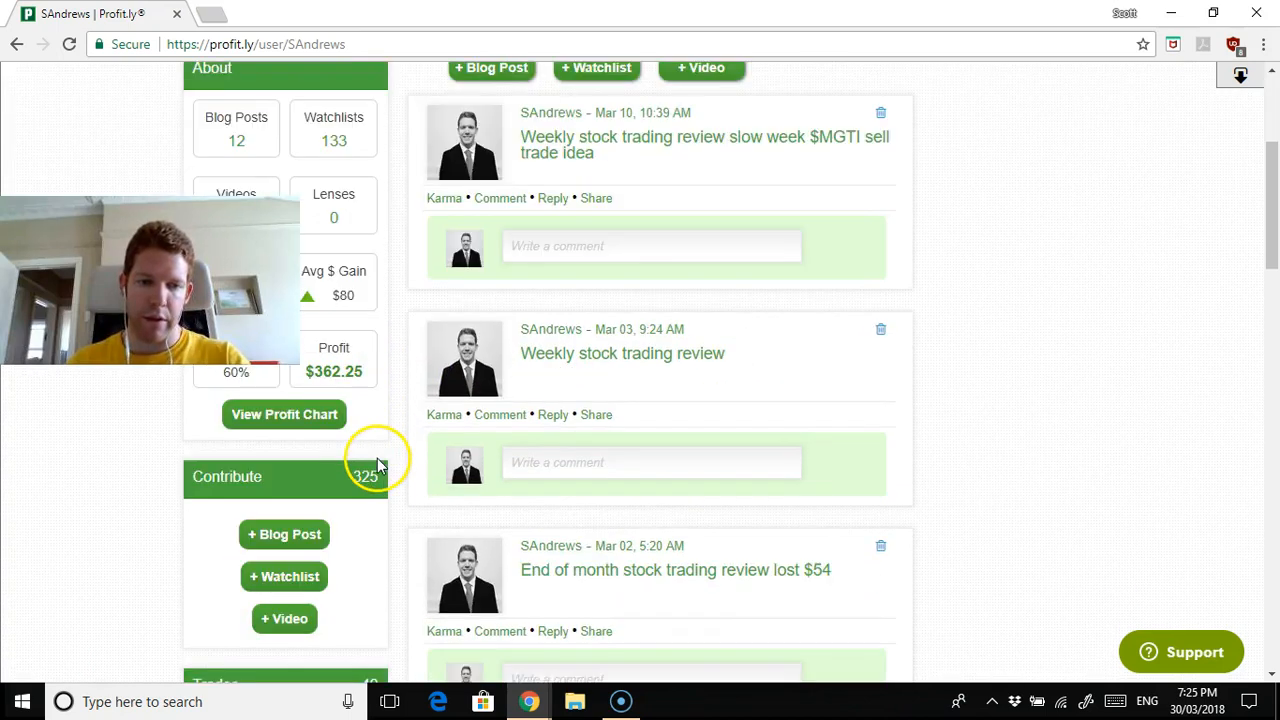
{"action": "left_click", "coordinate": [284, 414]}
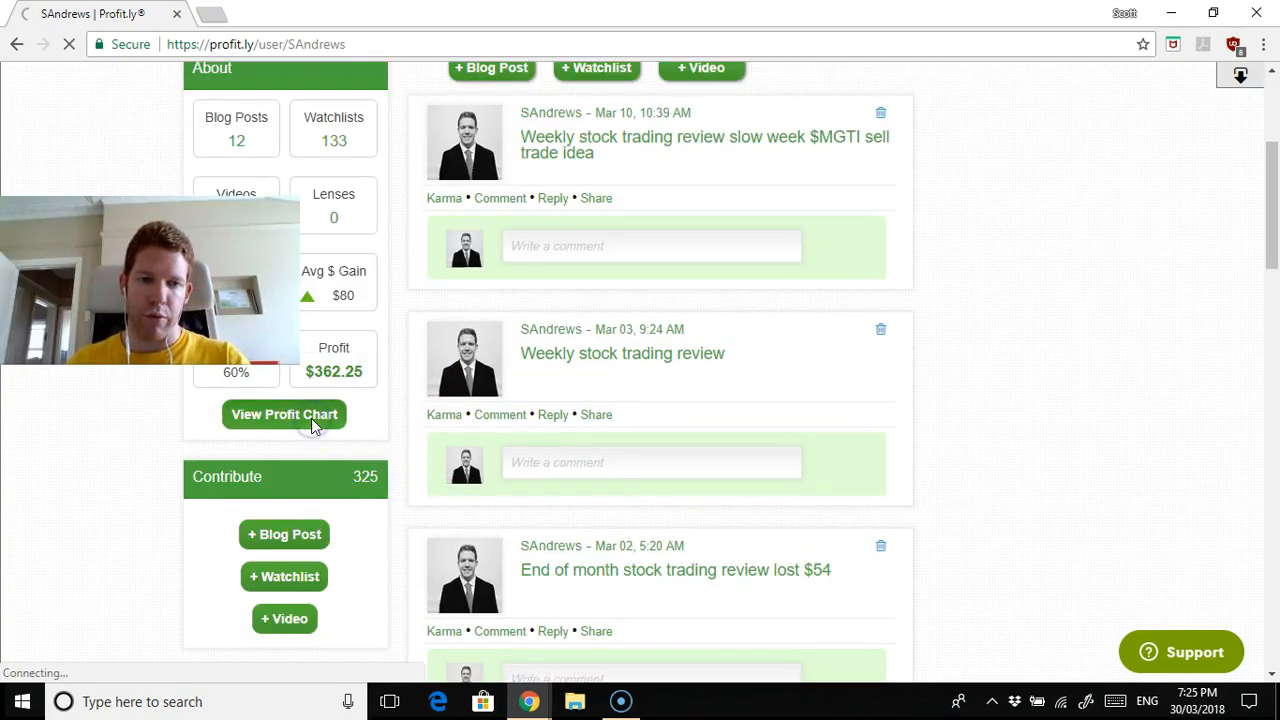
{"action": "left_click", "coordinate": [284, 414]}
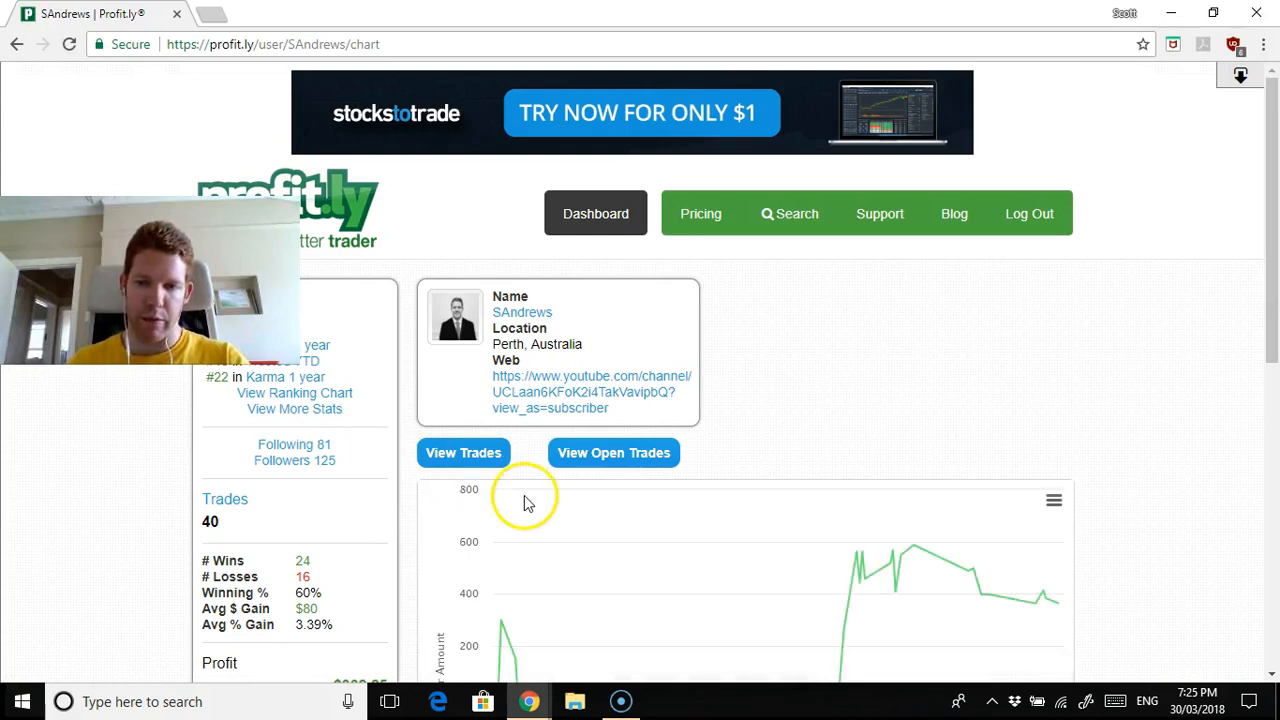
{"action": "scroll", "scroll_direction": "down", "scroll_amount": 3}
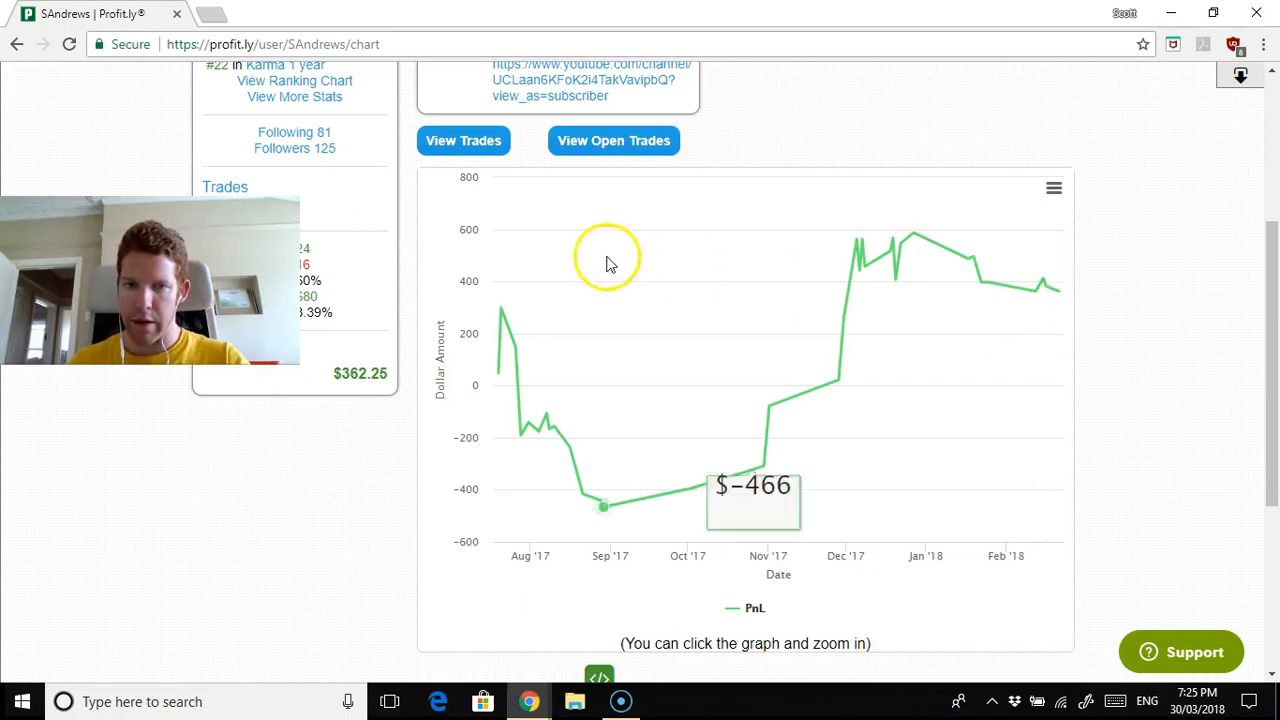
Show the trades list with its $362.25 total profit
{"action": "left_click", "coordinate": [464, 140]}
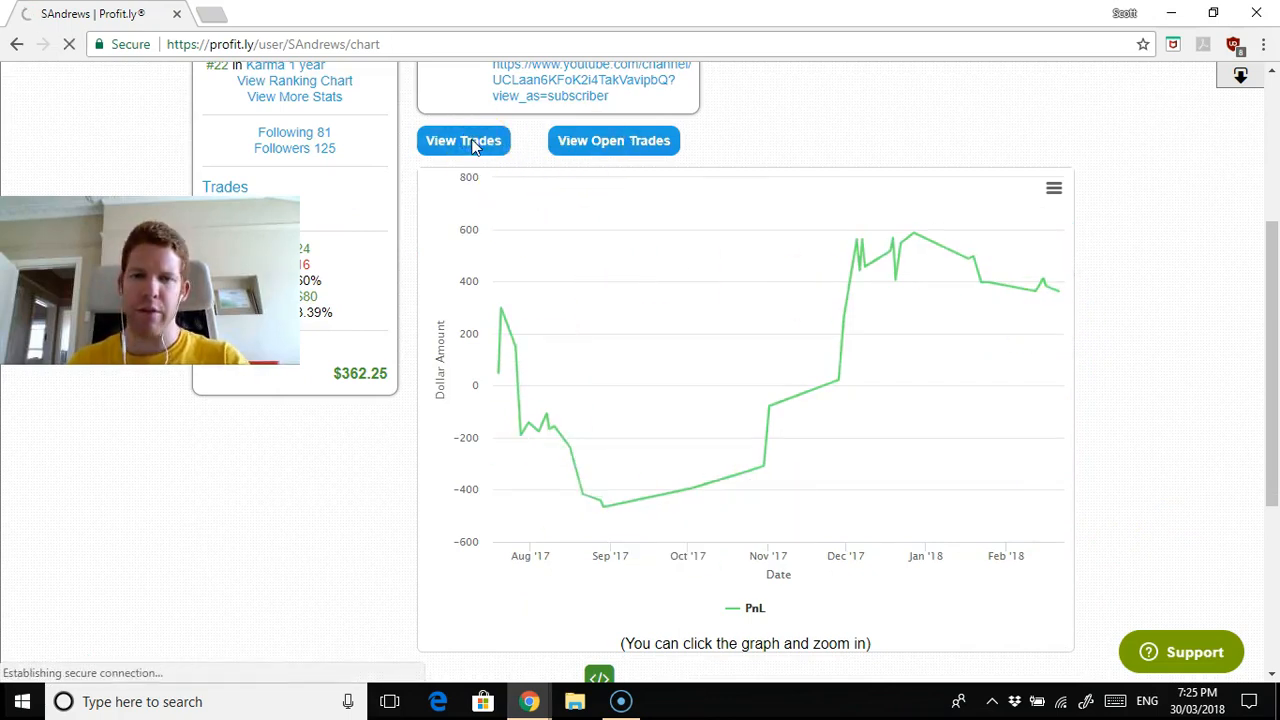
{"action": "left_click", "coordinate": [464, 140]}
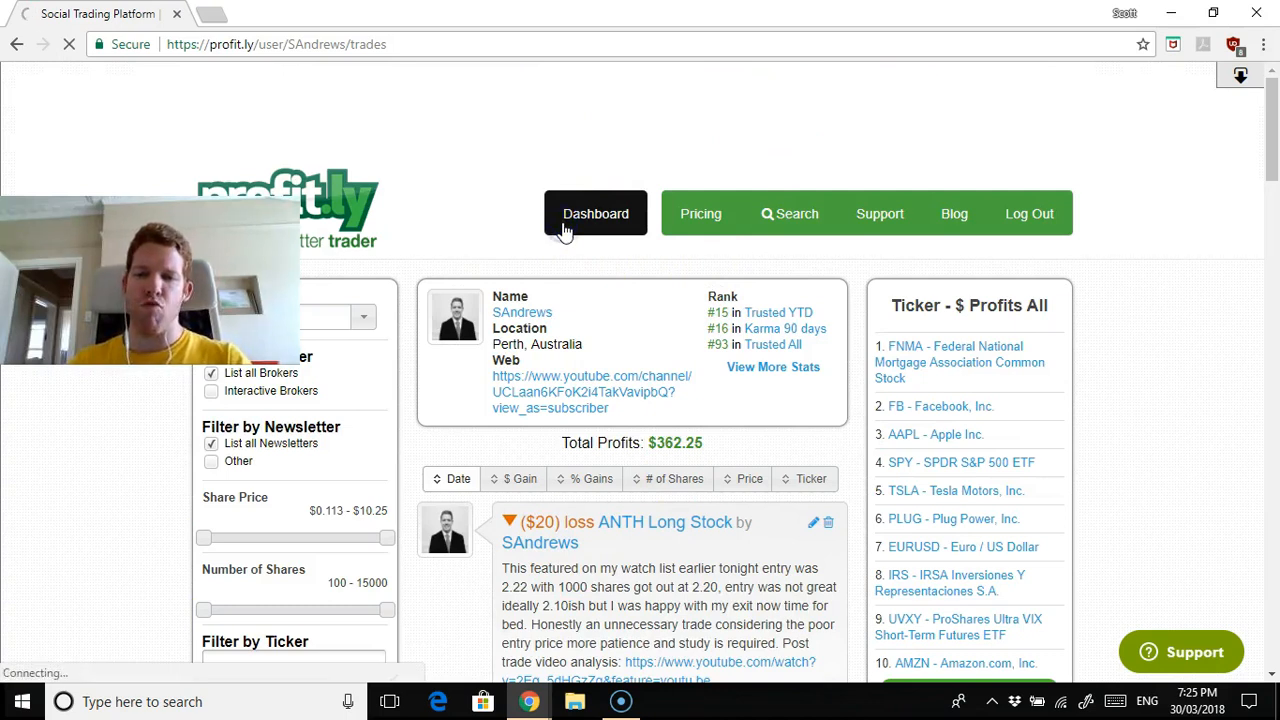
Go back to the Profit.ly dashboard via the top navigation bar
{"action": "left_click", "coordinate": [596, 212]}
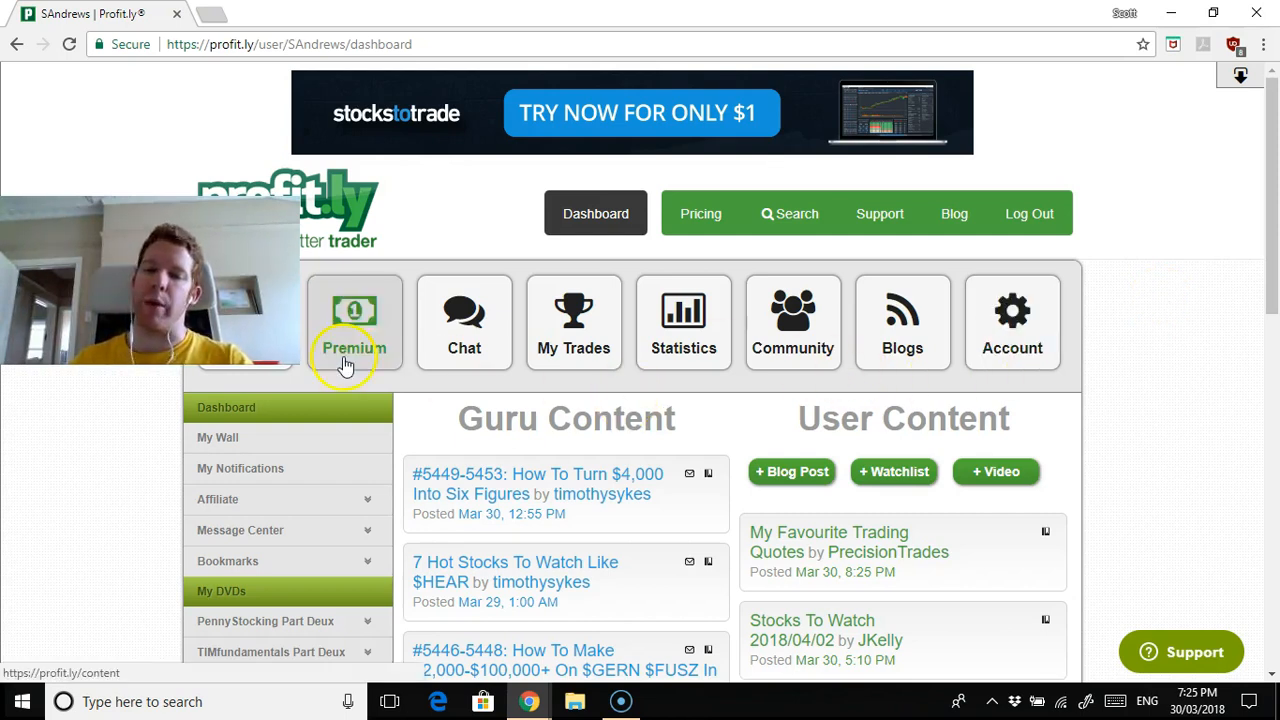
{"action": "mouse_move", "coordinate": [1102, 360]}
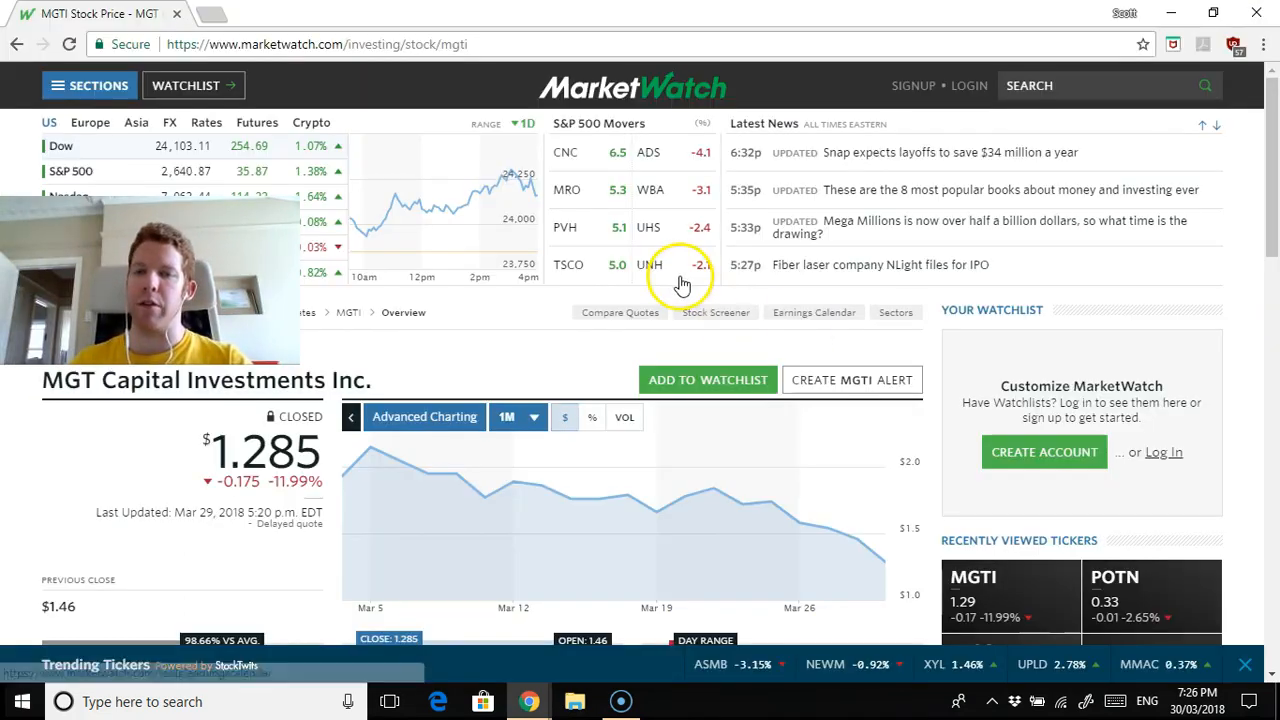
{"action": "mouse_move", "coordinate": [892, 578]}
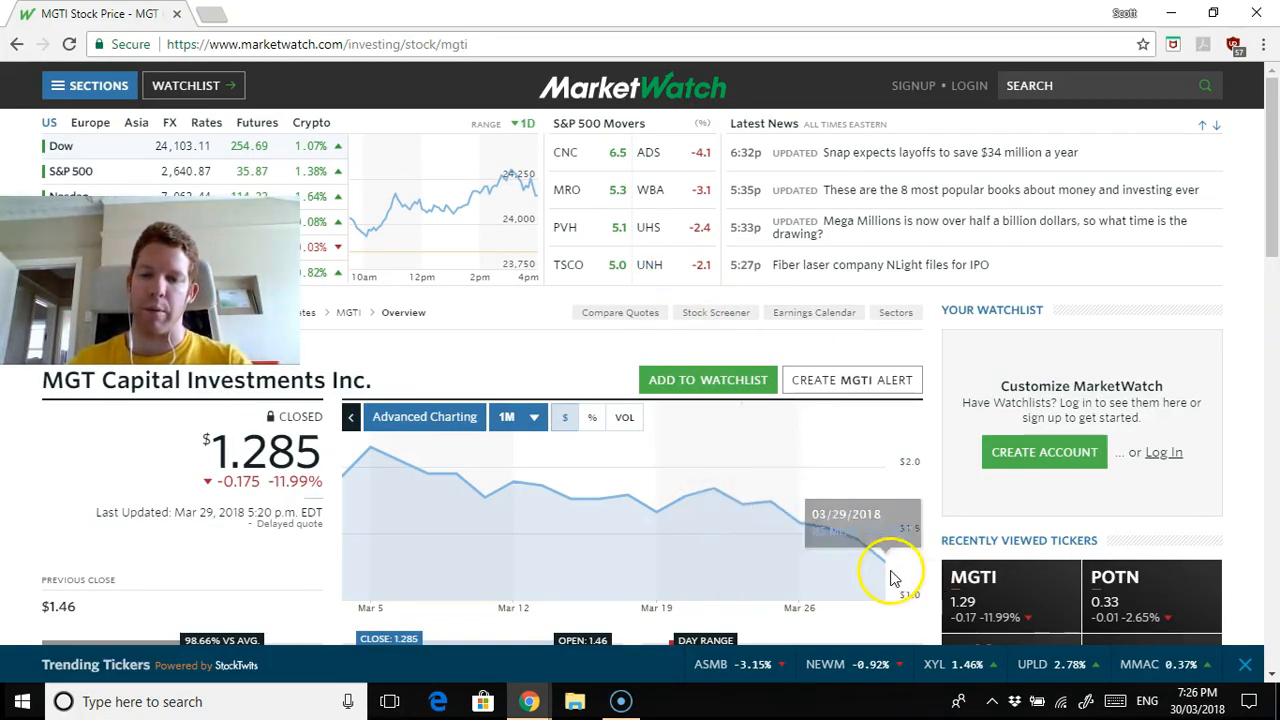
{"action": "mouse_move", "coordinate": [356, 456]}
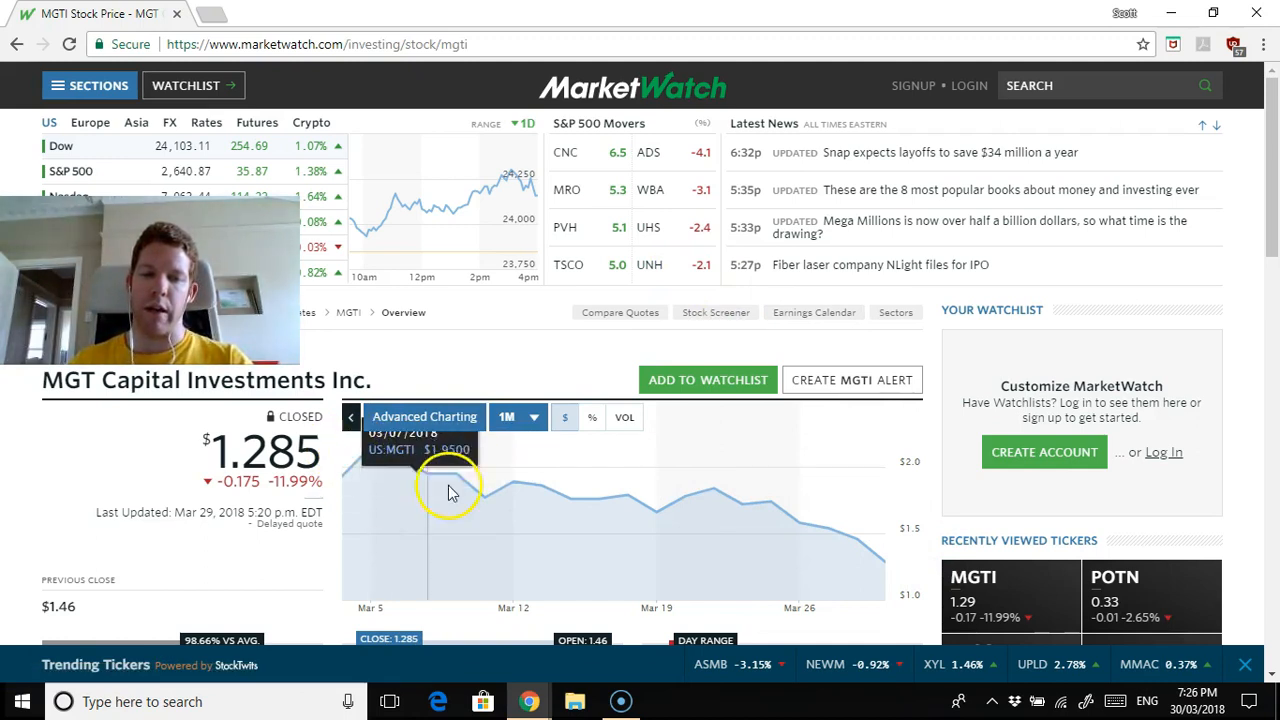
{"action": "mouse_move", "coordinate": [784, 532]}
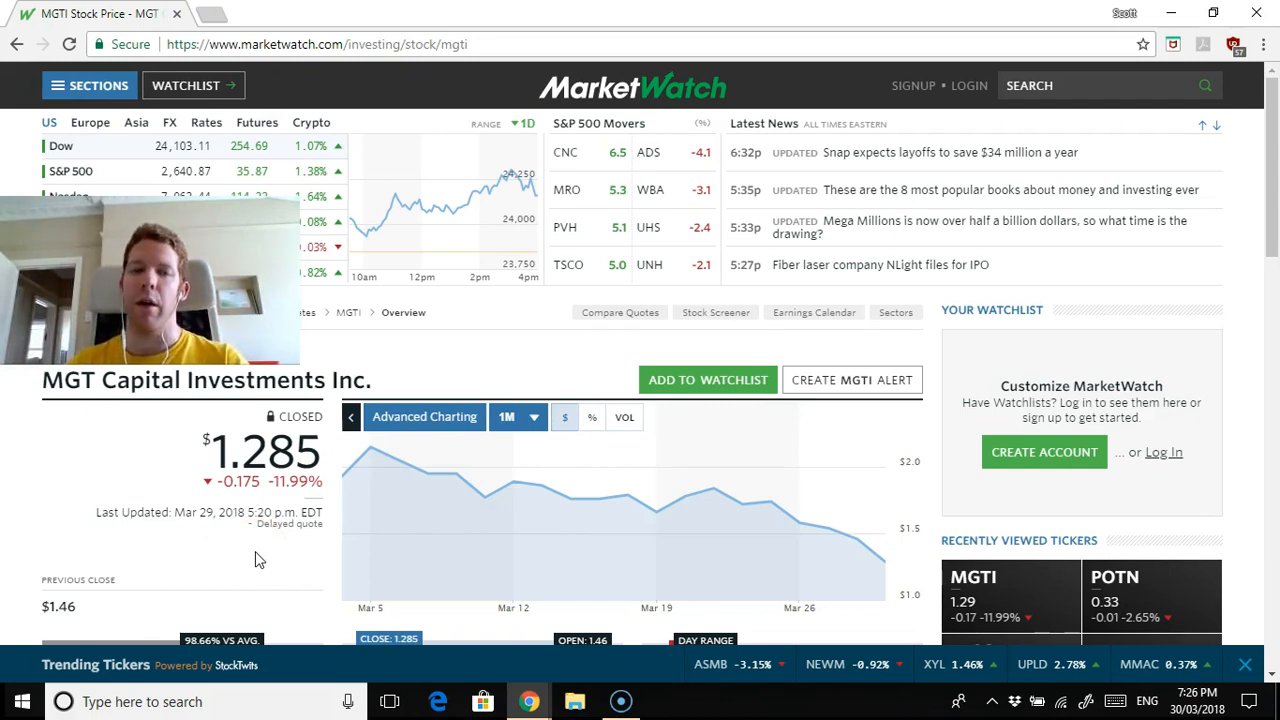
{"action": "mouse_move", "coordinate": [524, 404]}
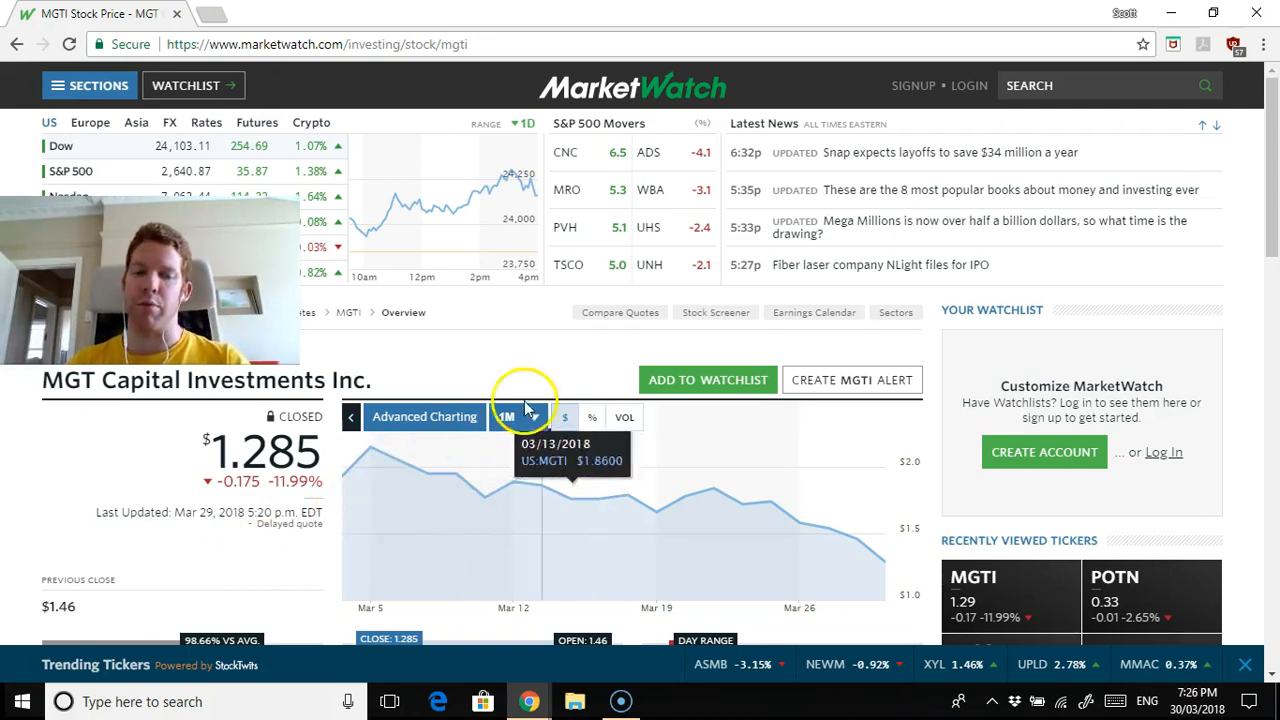
Set the MGTI chart range from 1M to 5D
{"action": "left_click", "coordinate": [530, 416]}
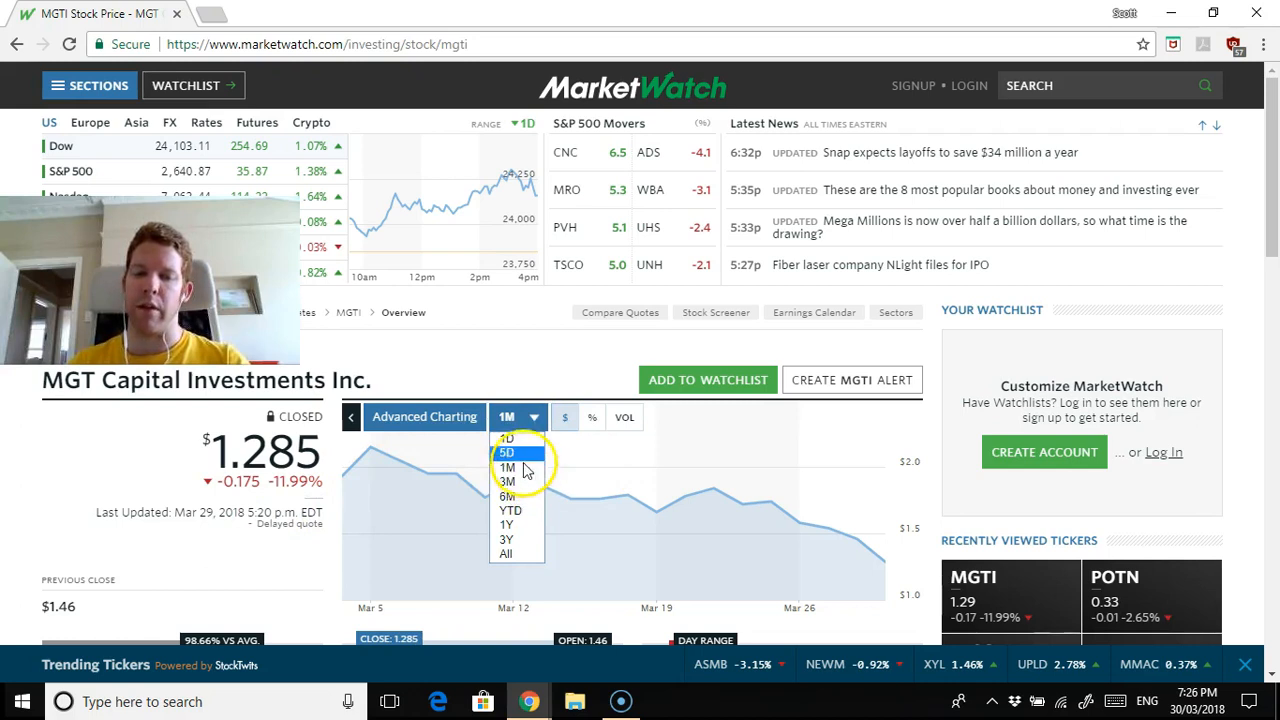
{"action": "left_click", "coordinate": [506, 456]}
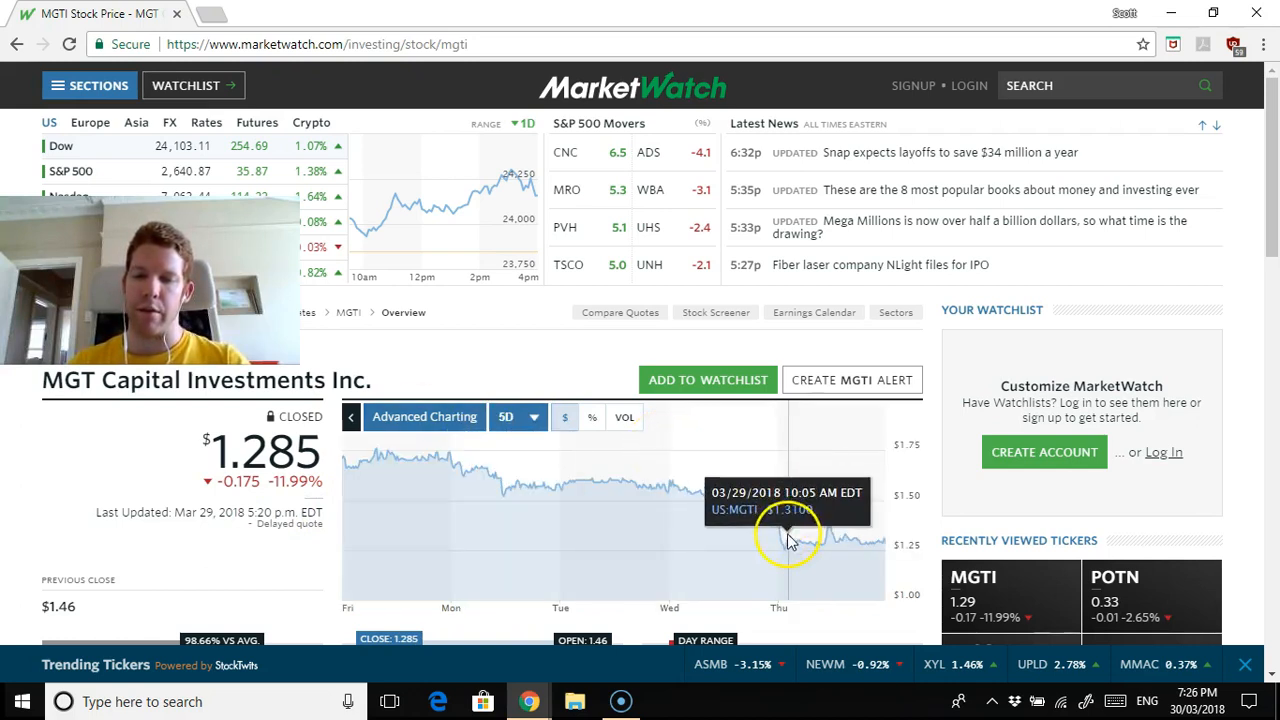
{"action": "mouse_move", "coordinate": [620, 552]}
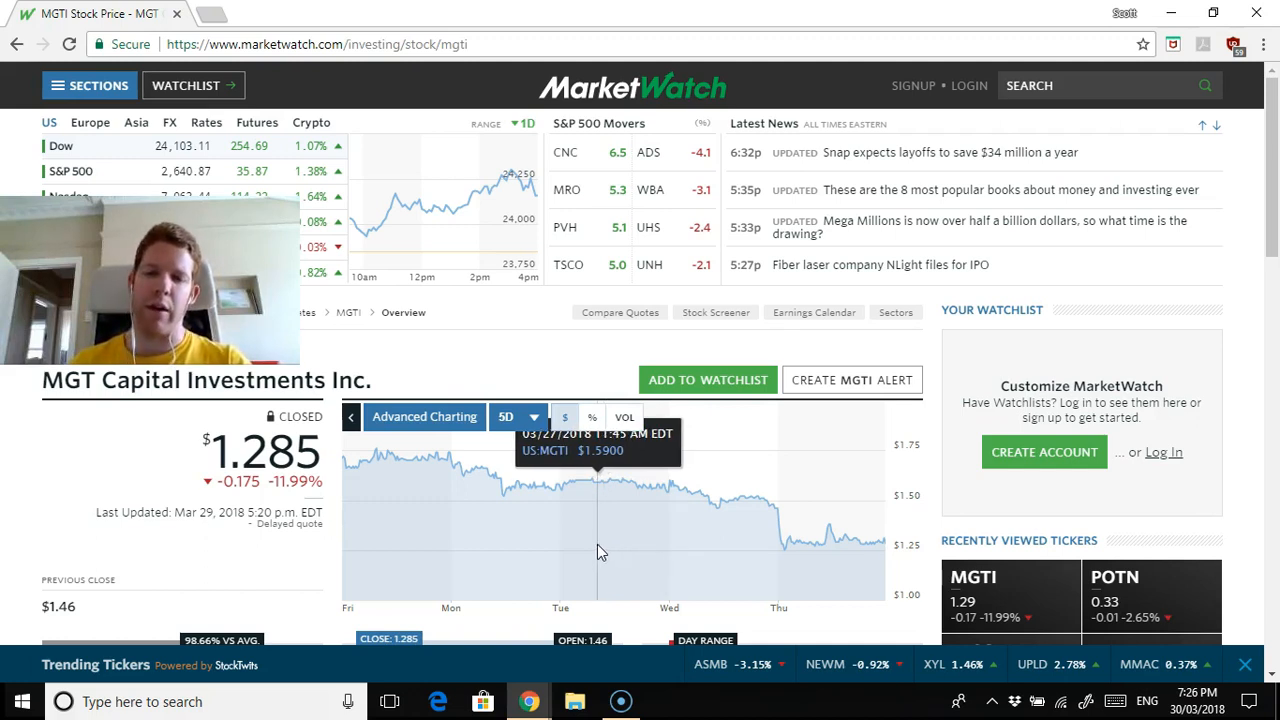
{"action": "mouse_move", "coordinate": [708, 560]}
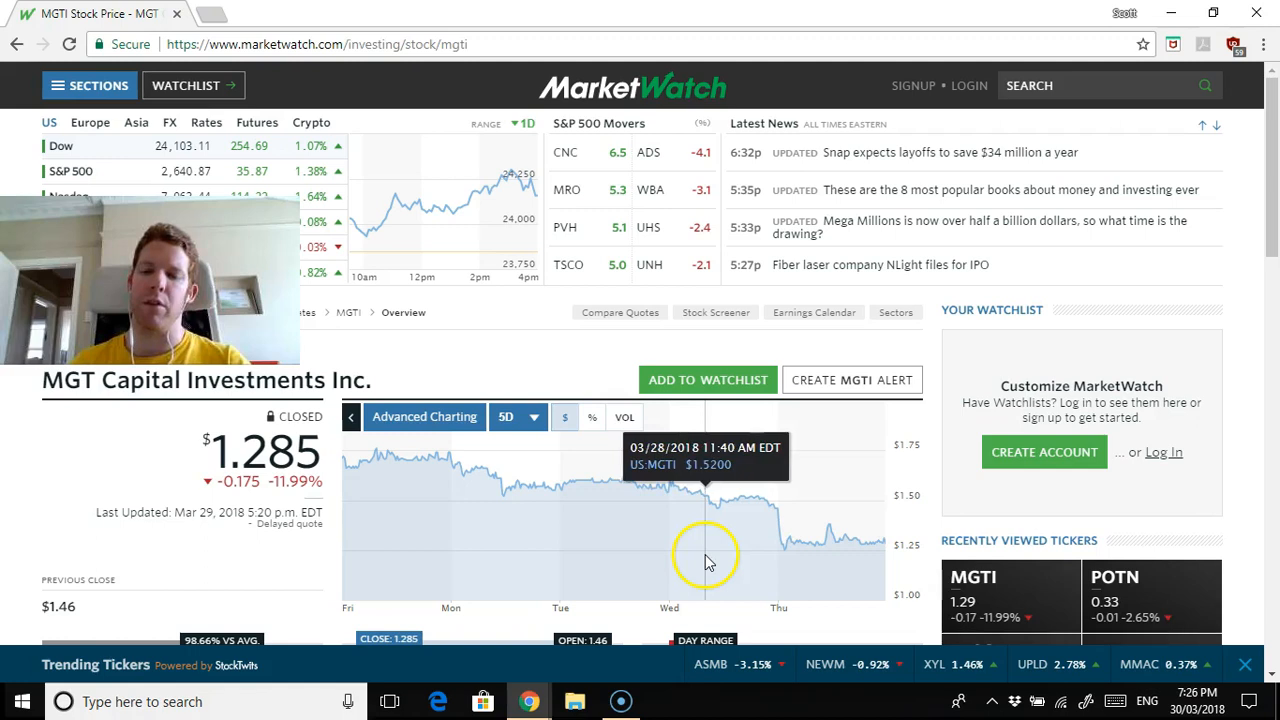
{"action": "mouse_move", "coordinate": [728, 580]}
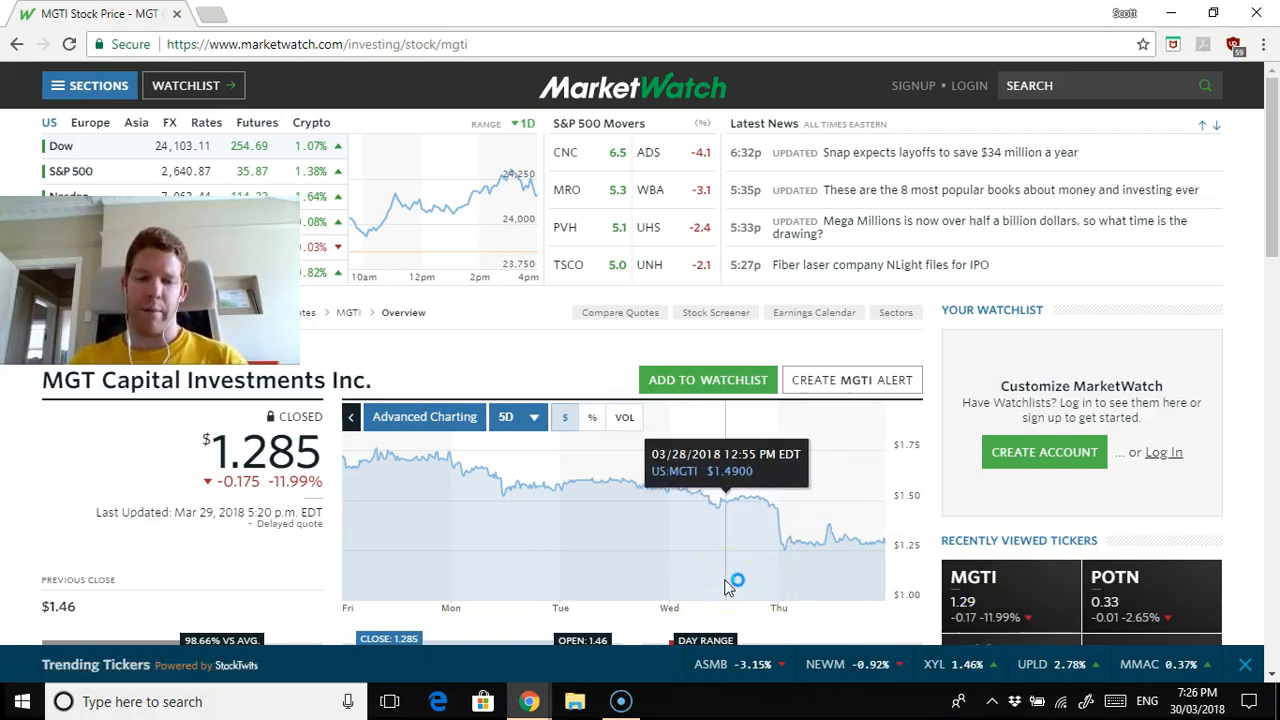
{"action": "scroll", "scroll_direction": "down", "scroll_amount": 3}
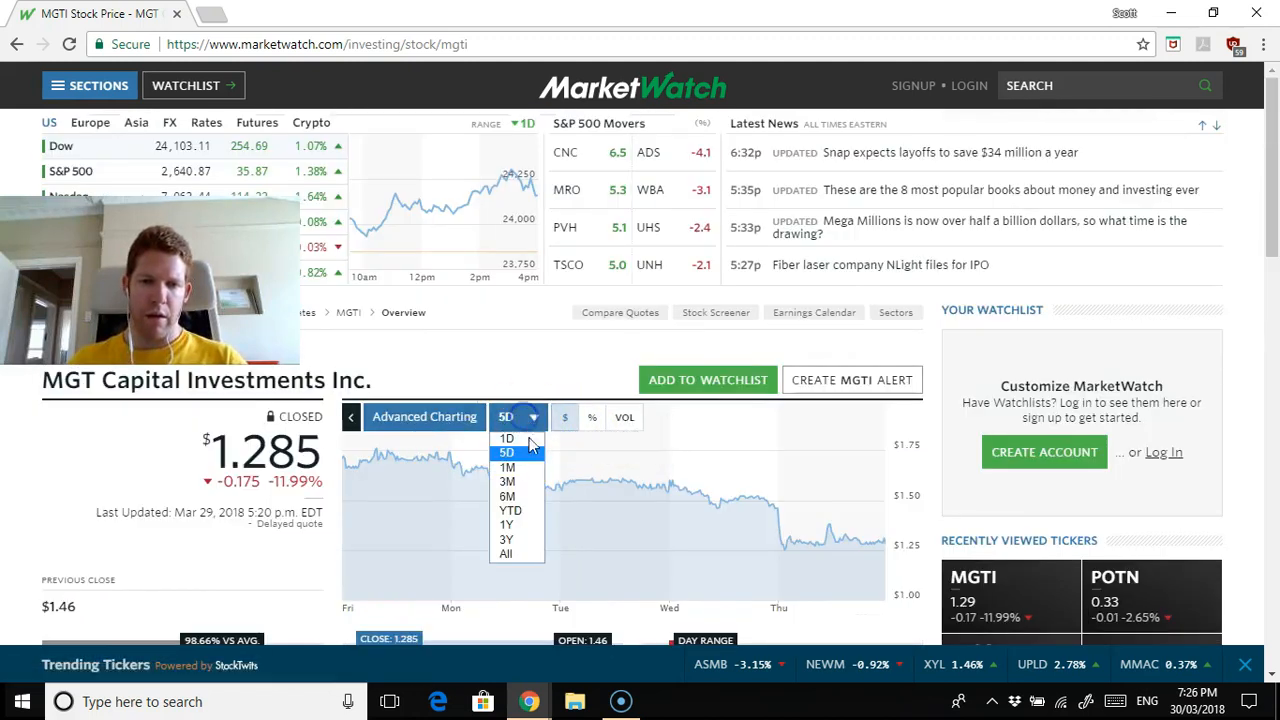
Set the MGTI chart range to 1D and bring Recent News into view
{"action": "left_click", "coordinate": [506, 438]}
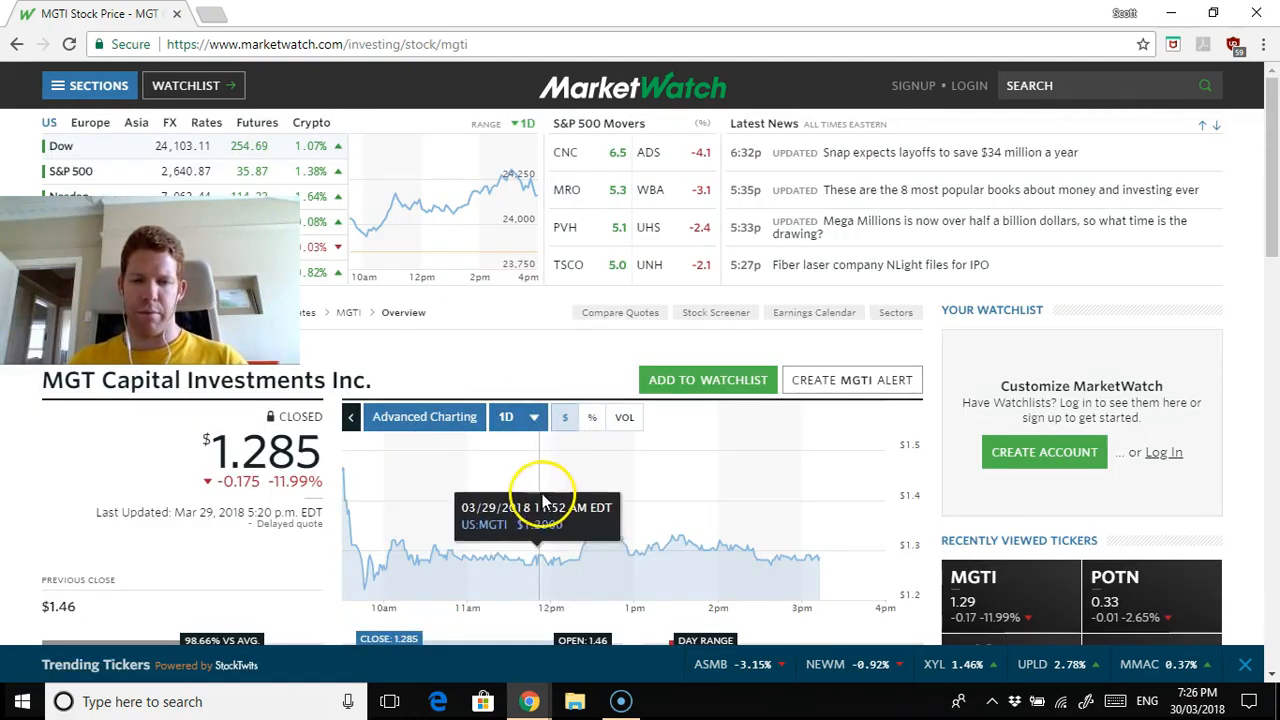
{"action": "scroll", "scroll_direction": "down", "scroll_amount": 3}
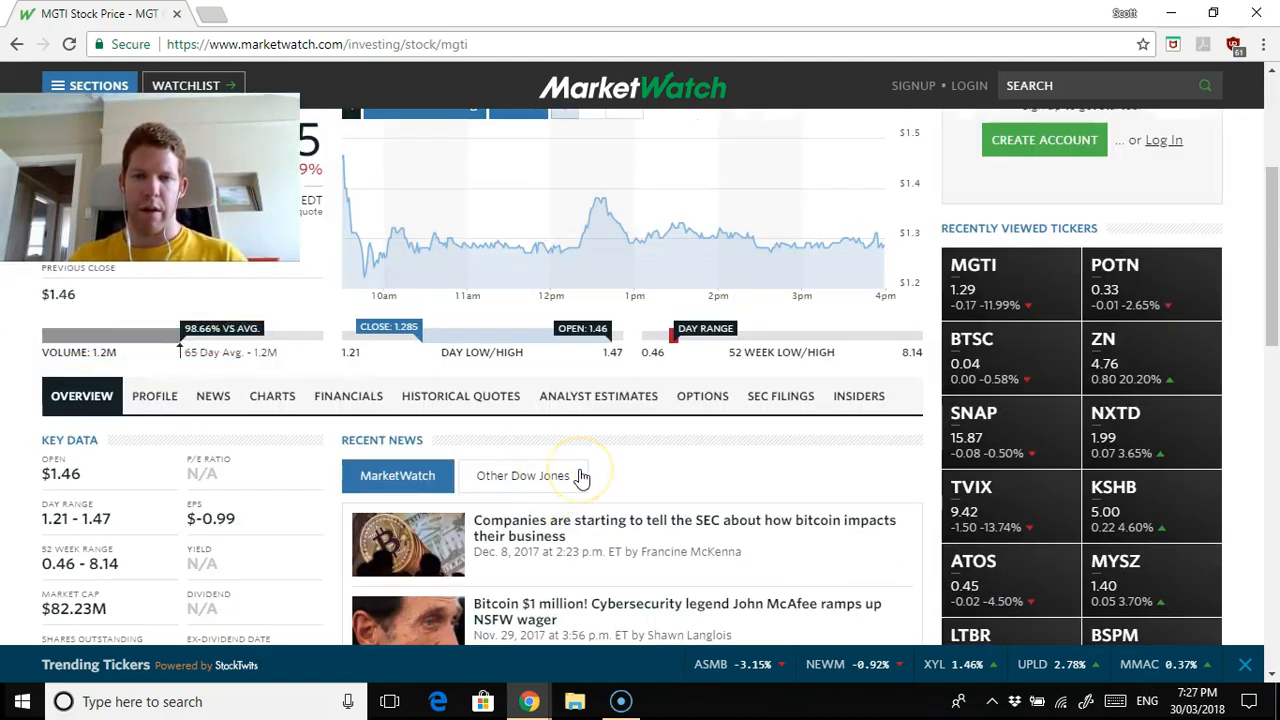
{"action": "mouse_move", "coordinate": [364, 278]}
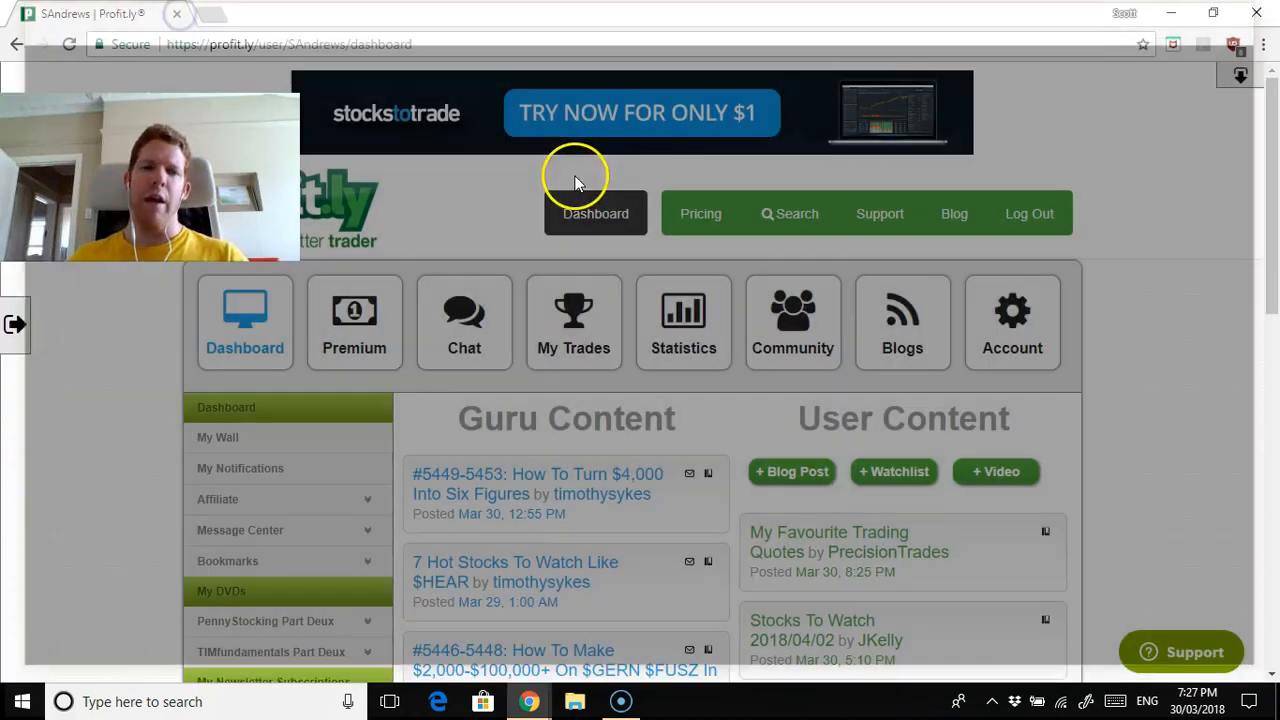
{"action": "mouse_move", "coordinate": [848, 404]}
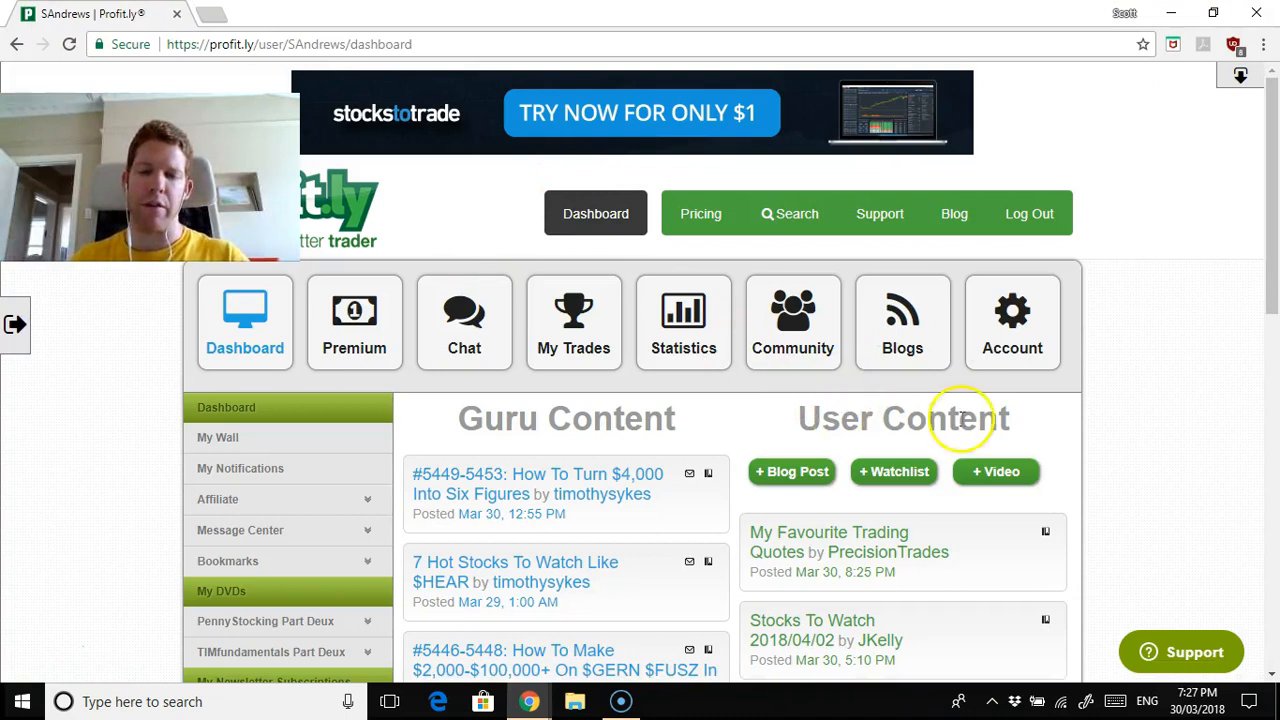
{"action": "mouse_move", "coordinate": [1140, 424]}
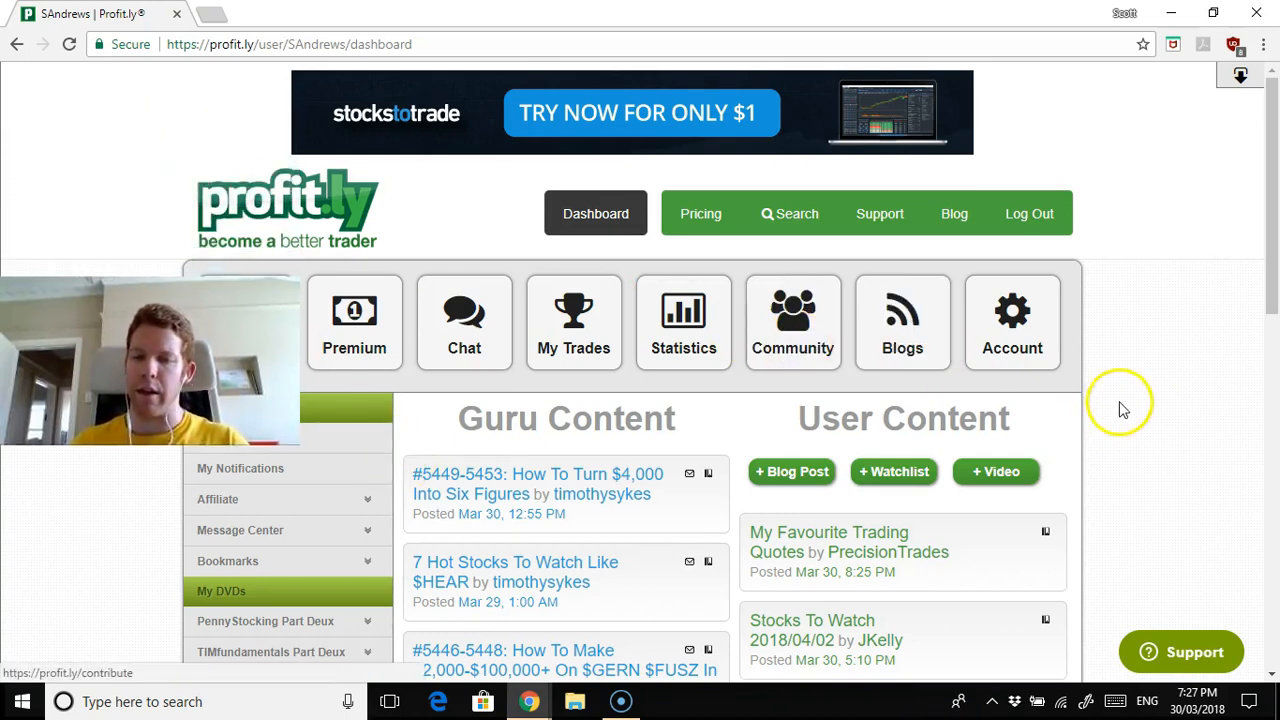
{"action": "mouse_move", "coordinate": [1102, 400]}
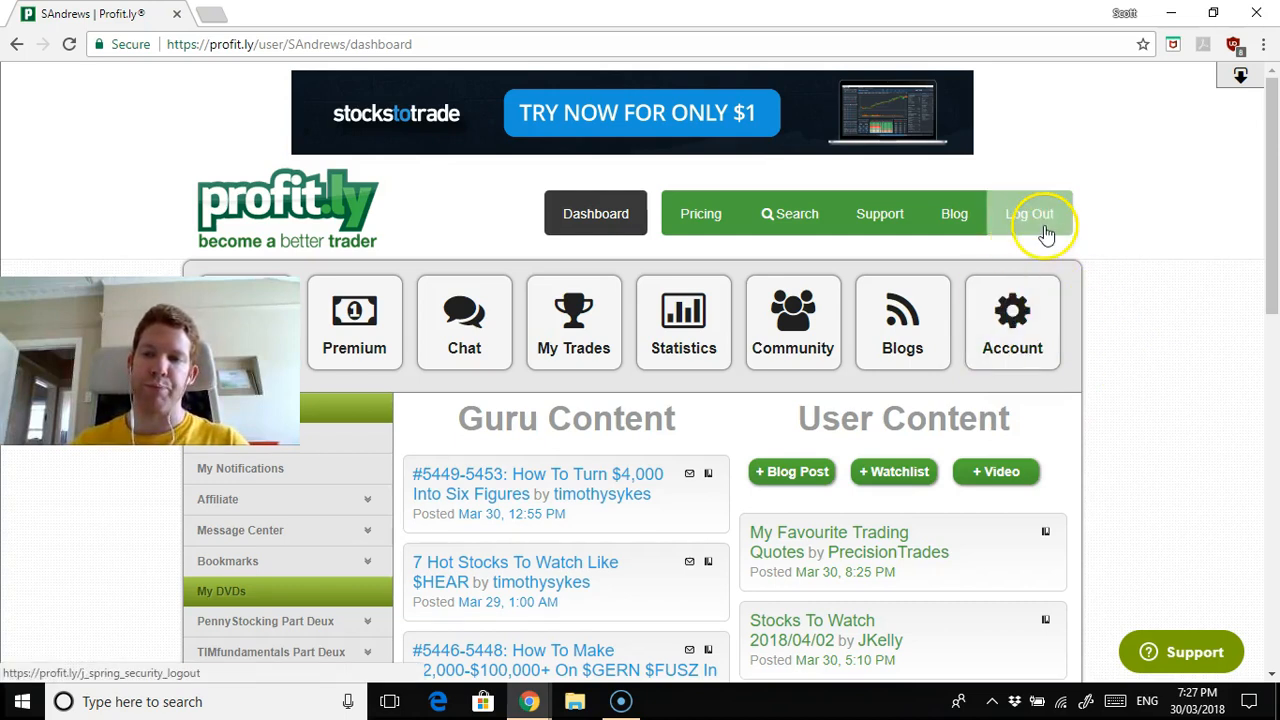
{"action": "mouse_move", "coordinate": [1178, 258]}
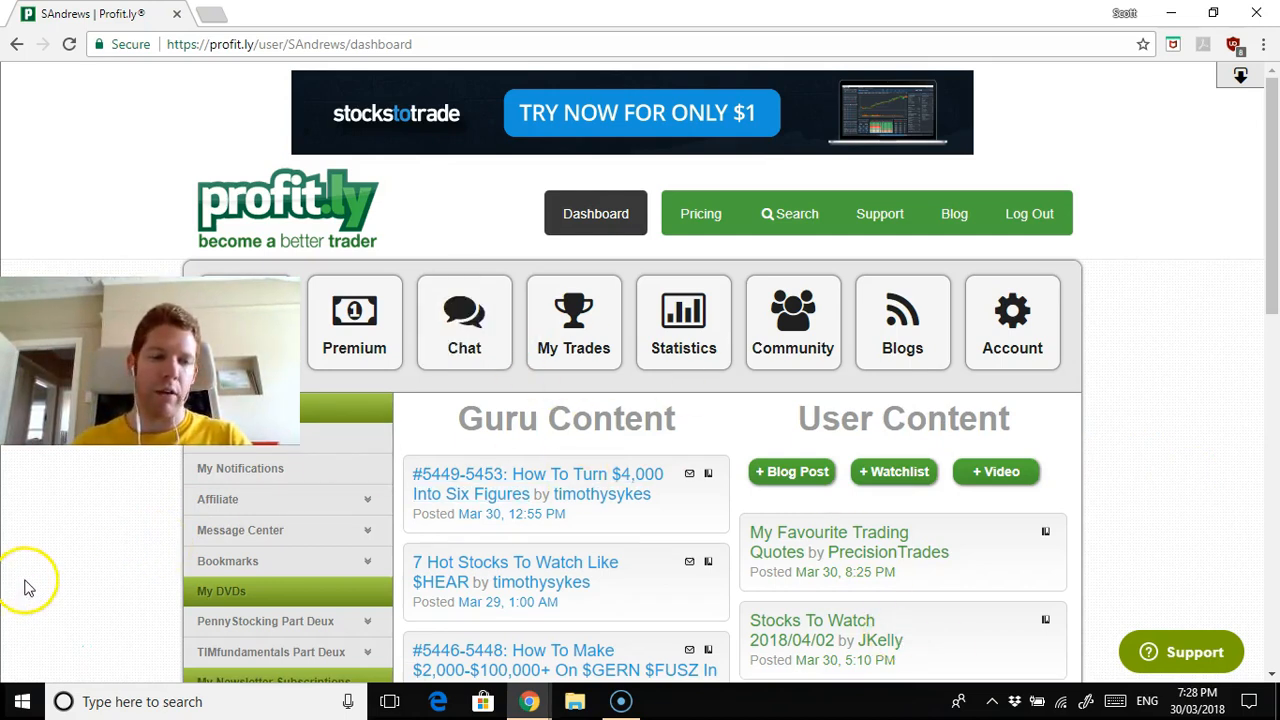
{"action": "mouse_move", "coordinate": [44, 656]}
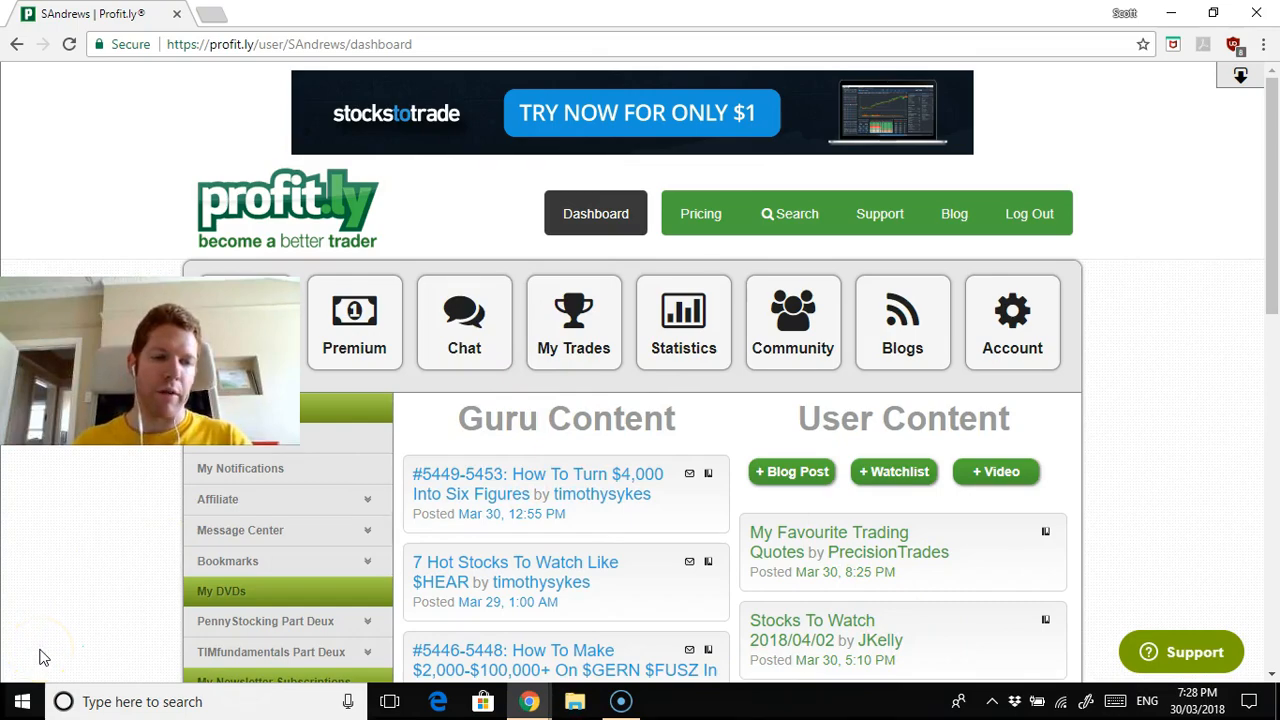